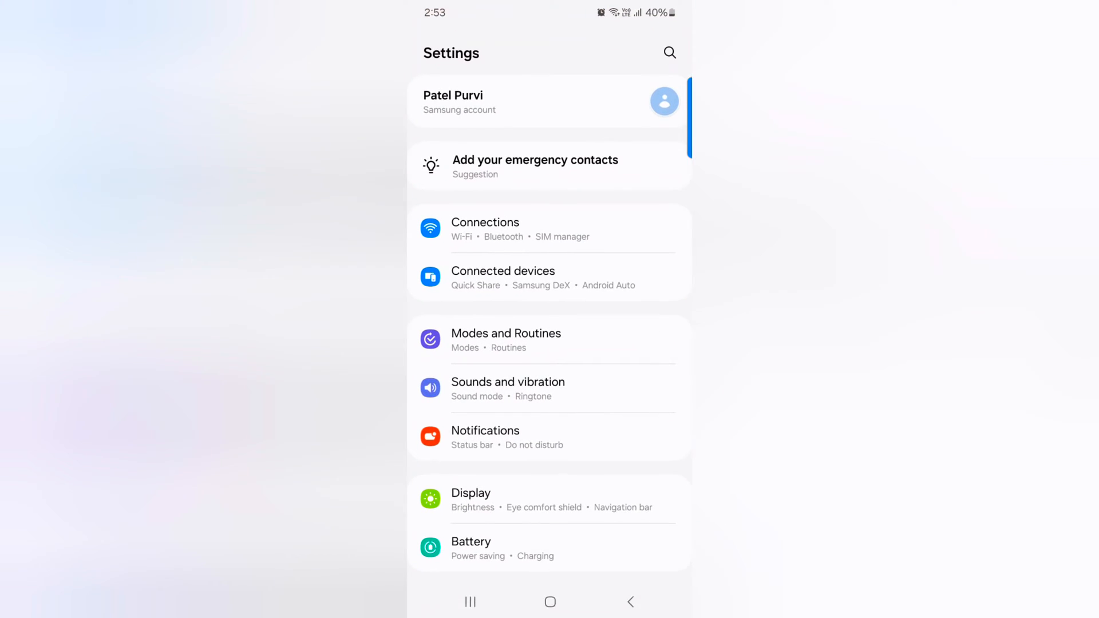
Step: Go to Security and privacy, then More security settings
scroll("down", 3)
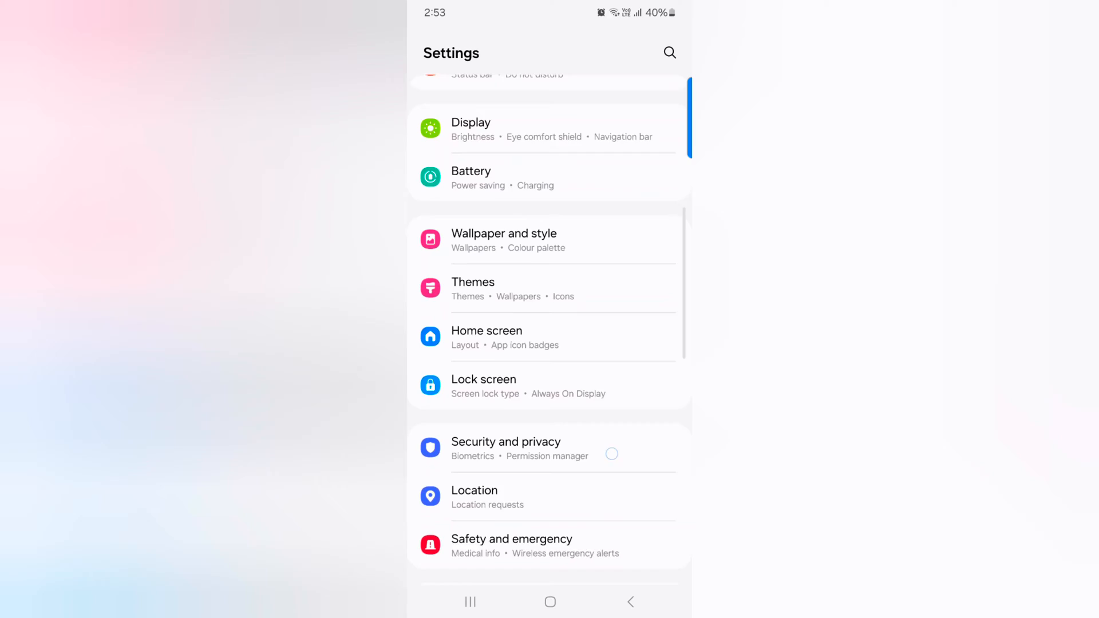
scroll("down", 3)
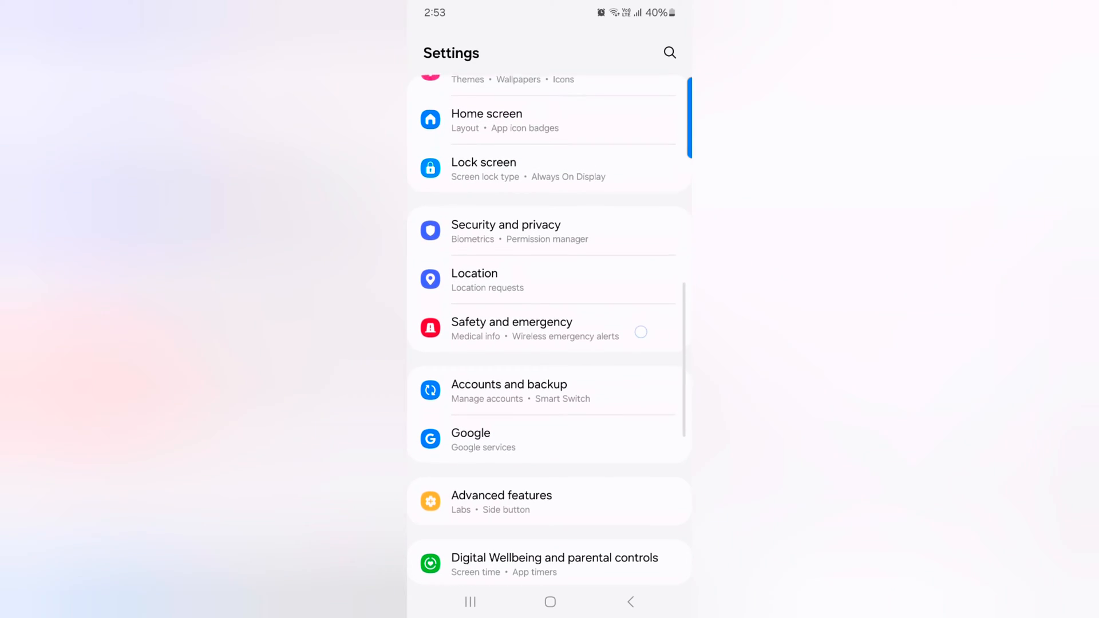
left_click(506, 231)
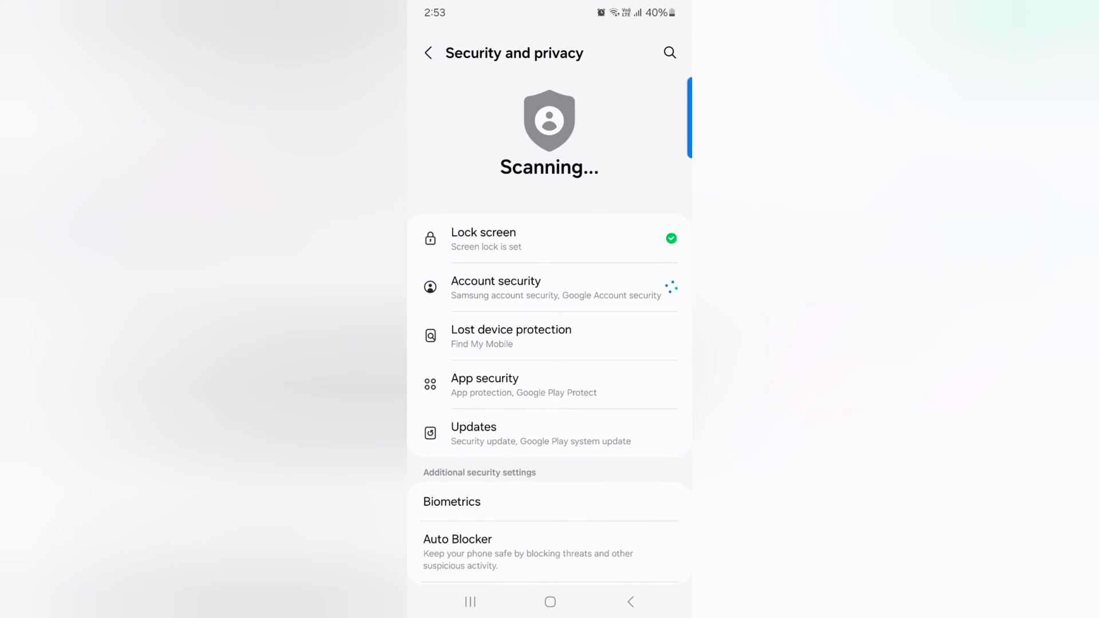
scroll("down", 3)
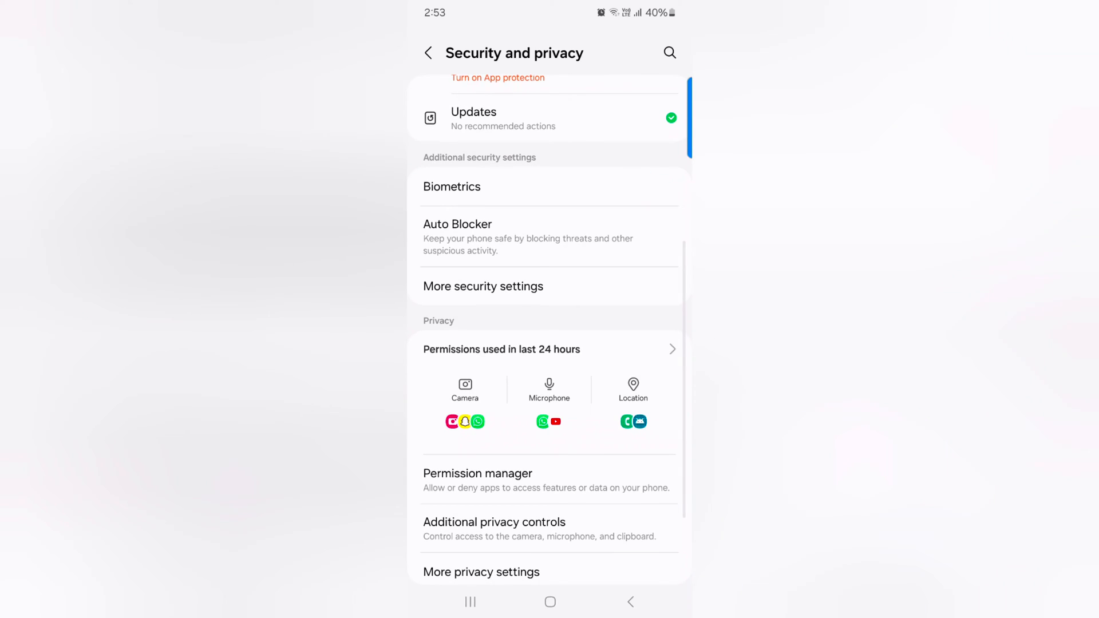
left_click(484, 286)
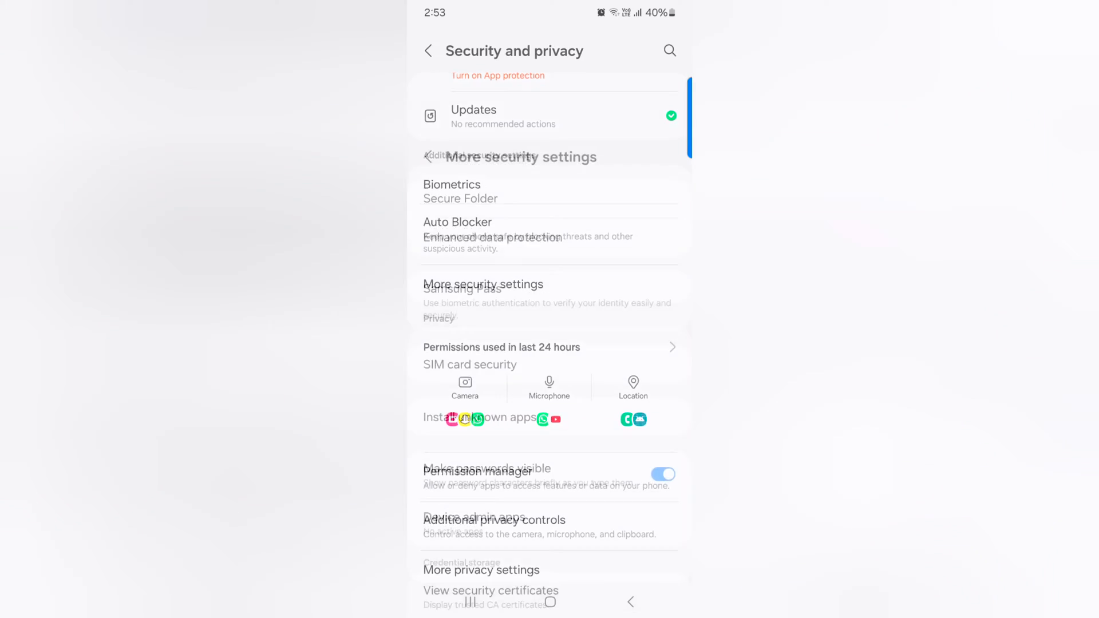
Step: Switch on the Pin app toggle under Advanced and view its details
left_click(483, 284)
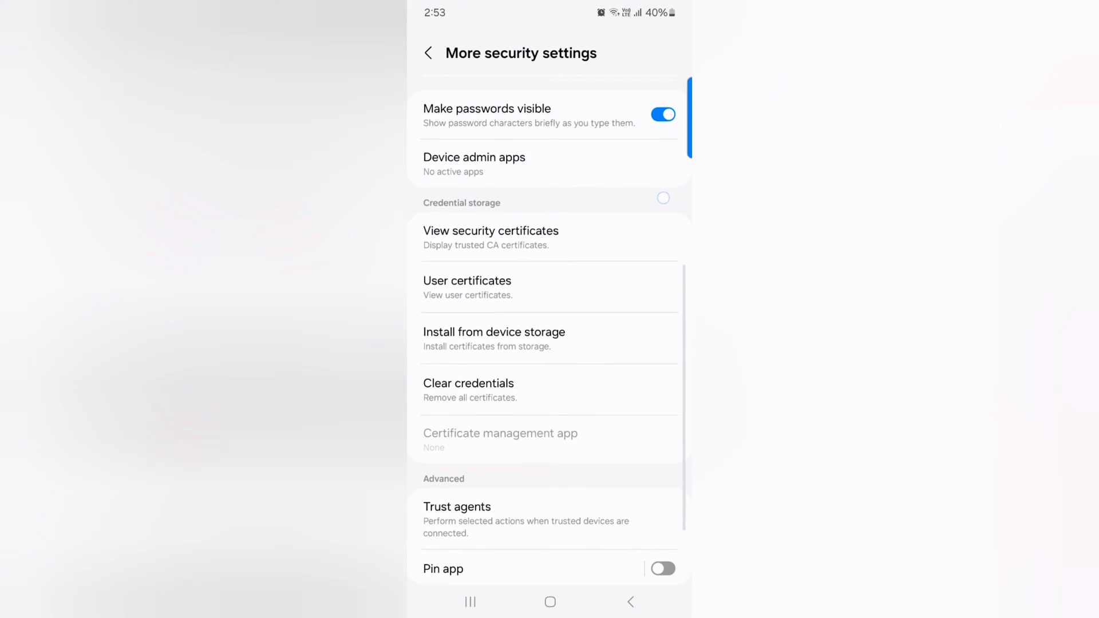
scroll("down", 3)
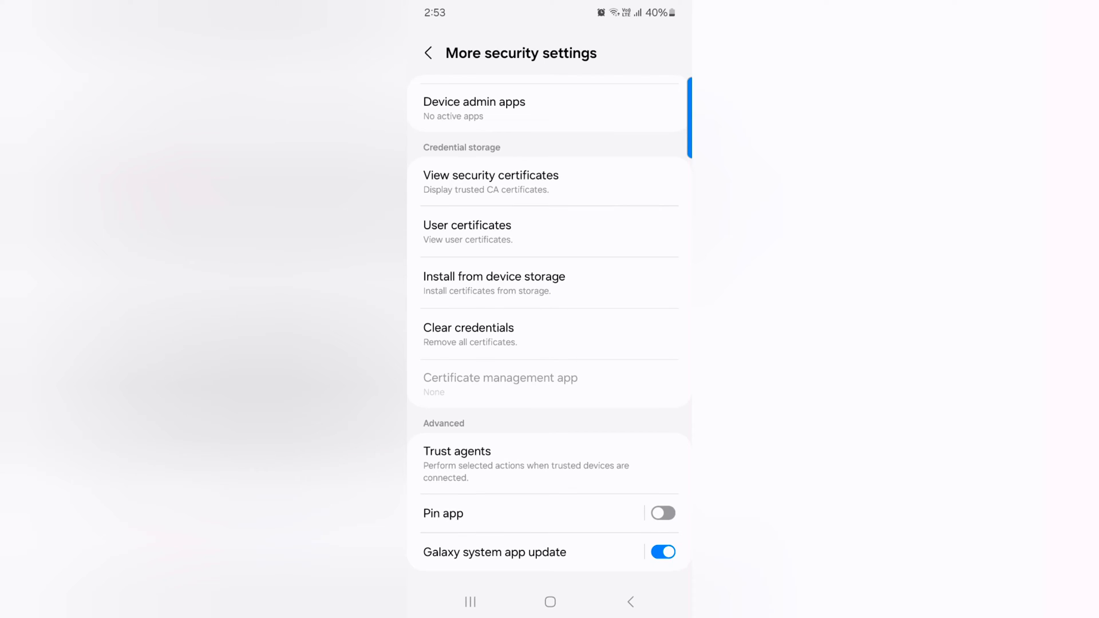
left_click(662, 513)
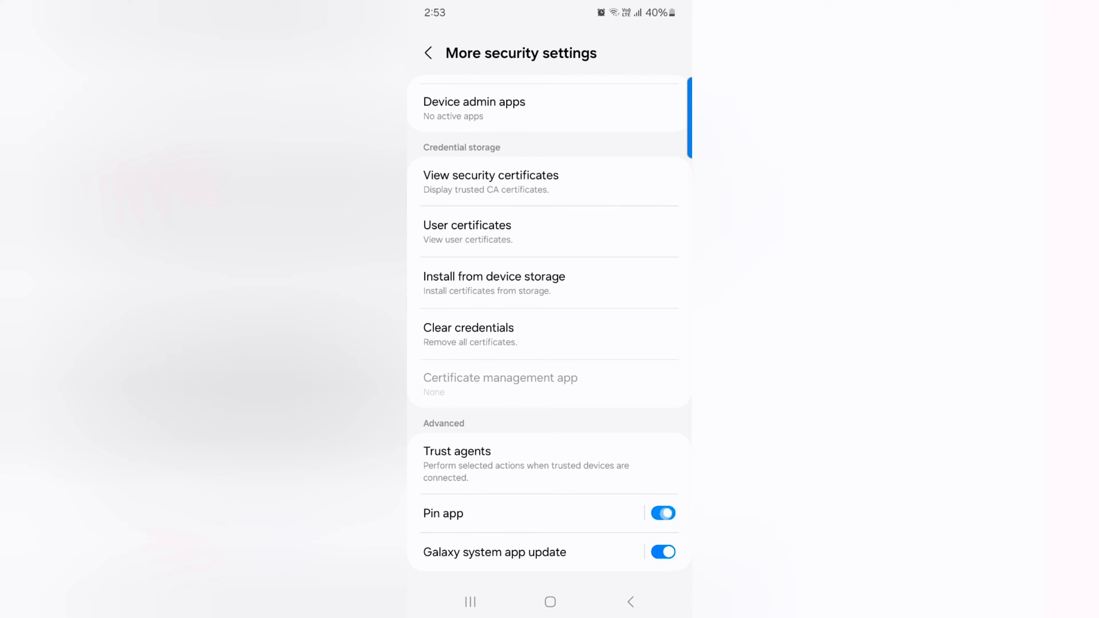
left_click(443, 513)
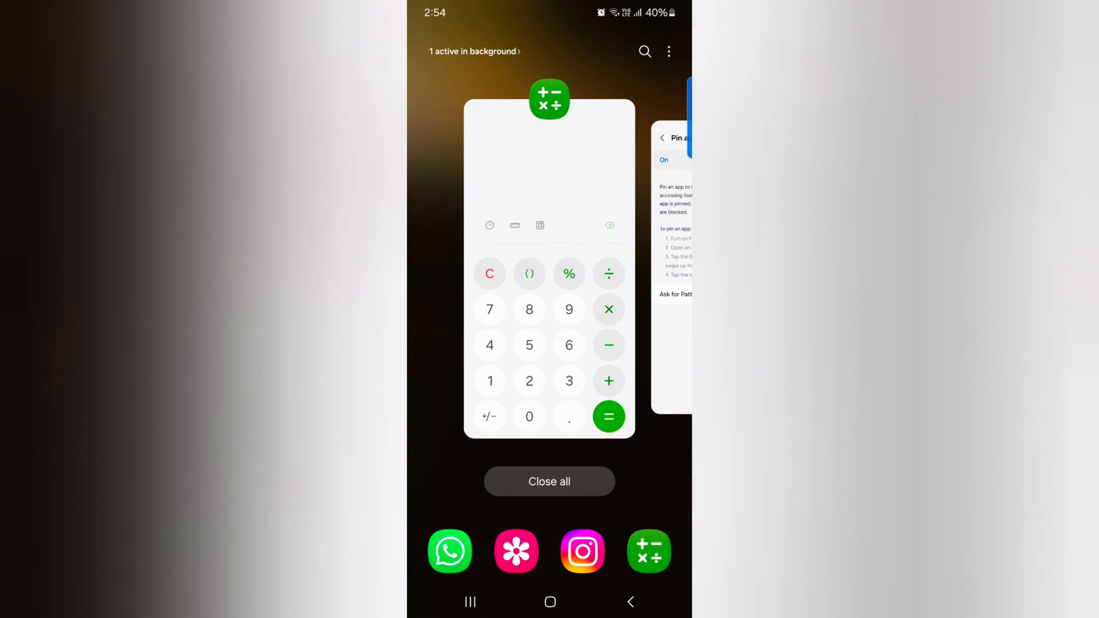
Step: Pin Calculator using Pin this app from its Recents icon menu
left_click(549, 97)
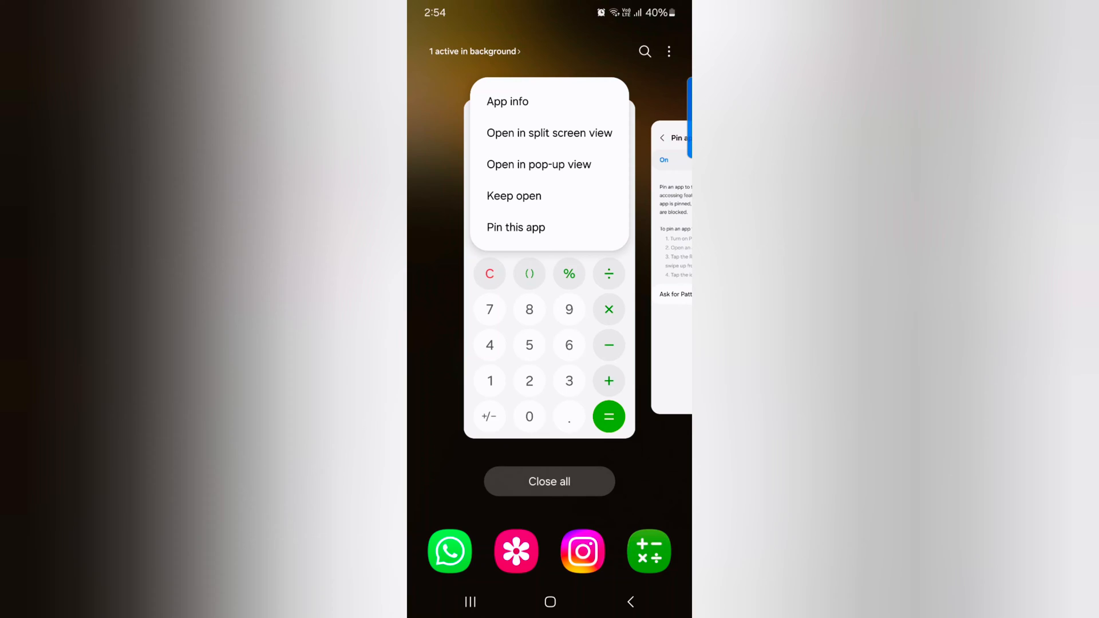
left_click(516, 228)
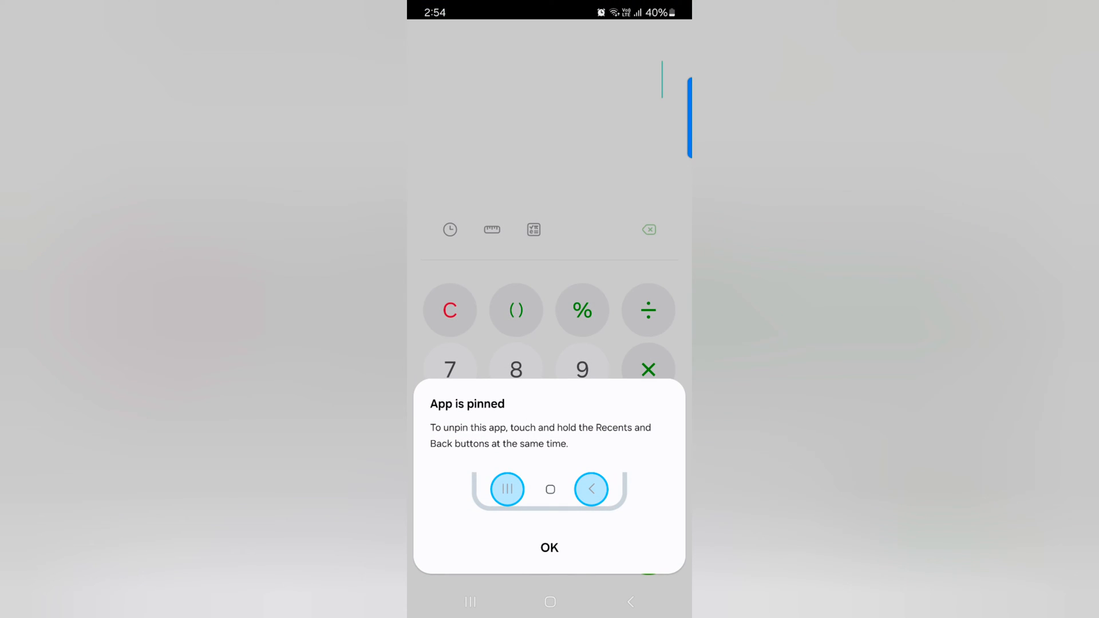
Step: Dismiss the App is pinned notice, start a calculation with 5, then clear it with C
left_click(550, 548)
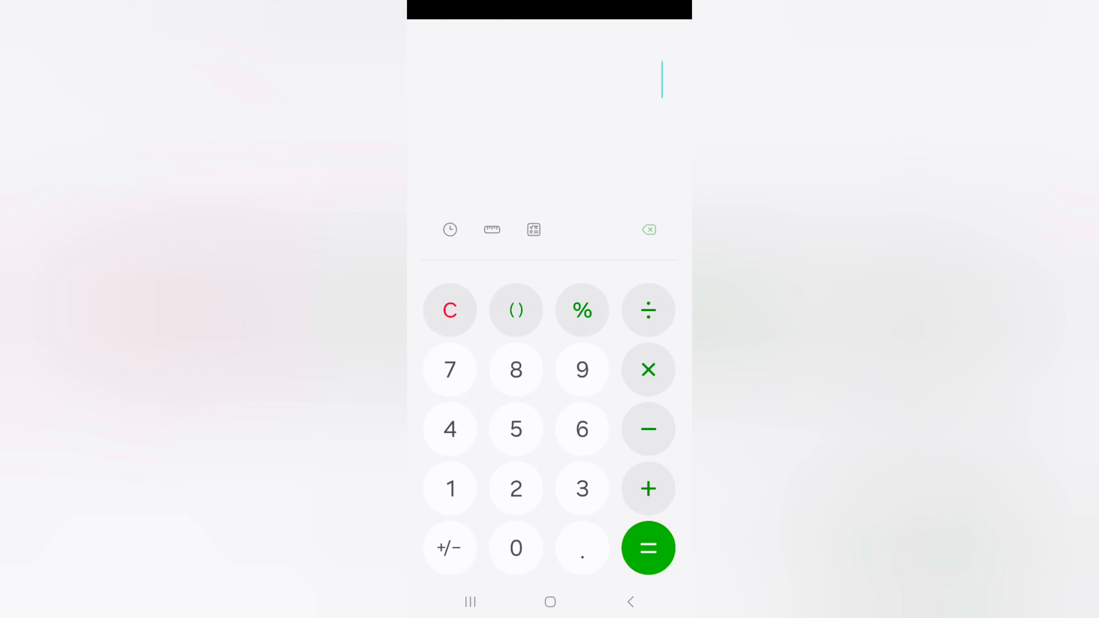
left_click(516, 428)
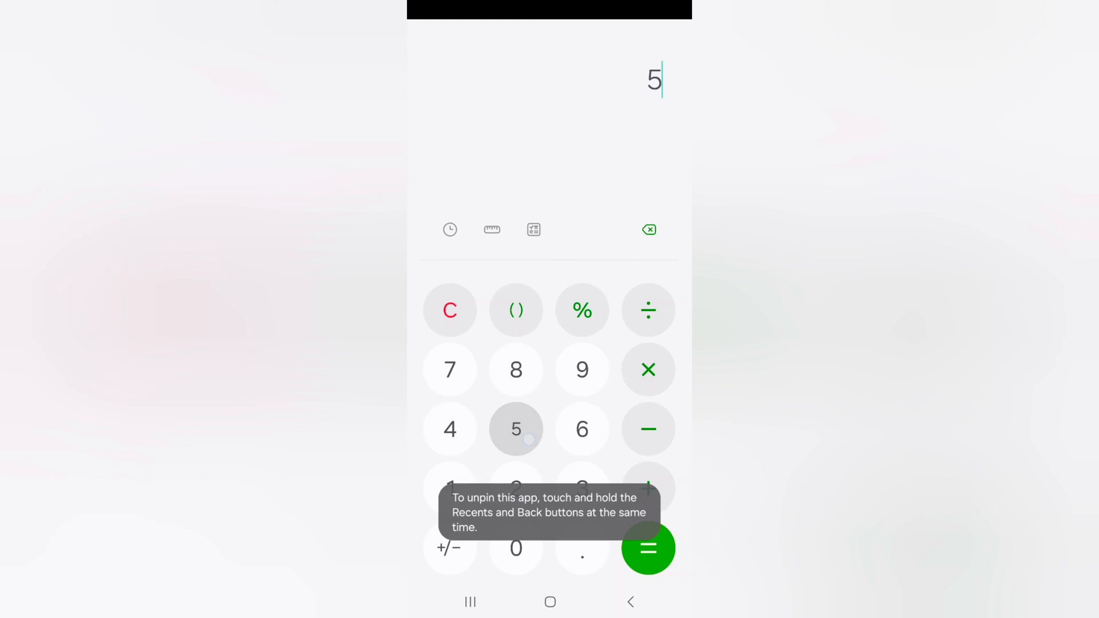
left_click(647, 429)
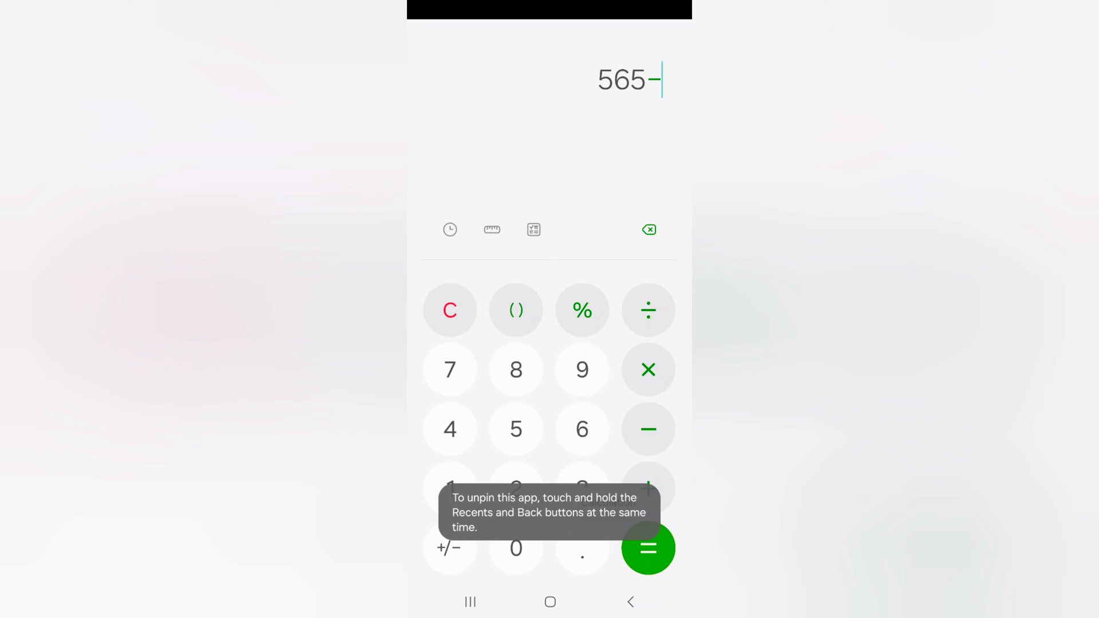
left_click(449, 309)
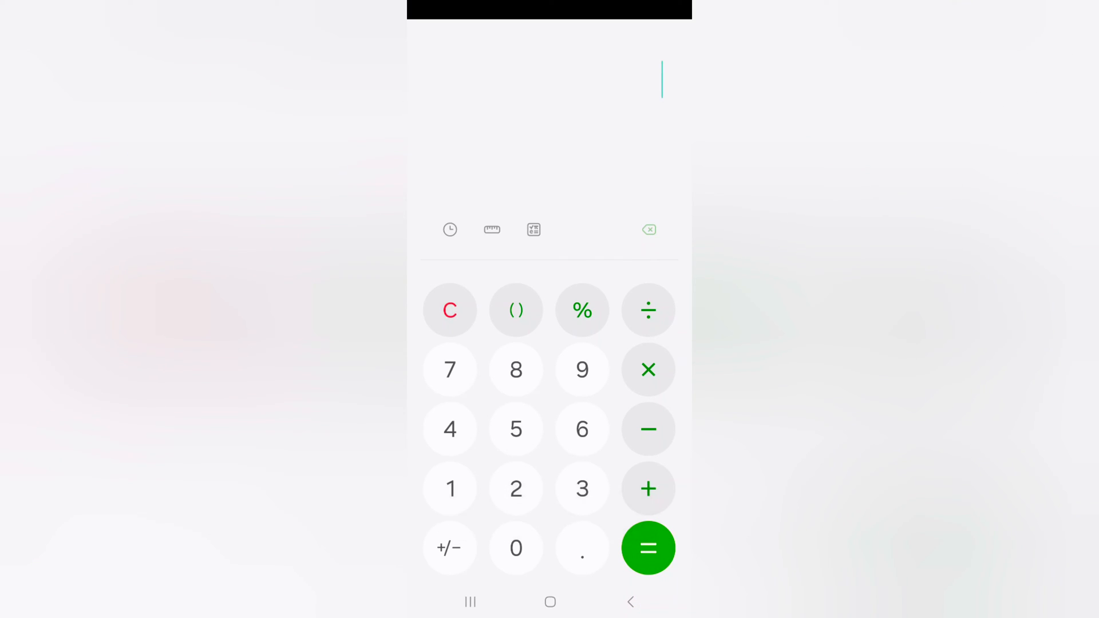